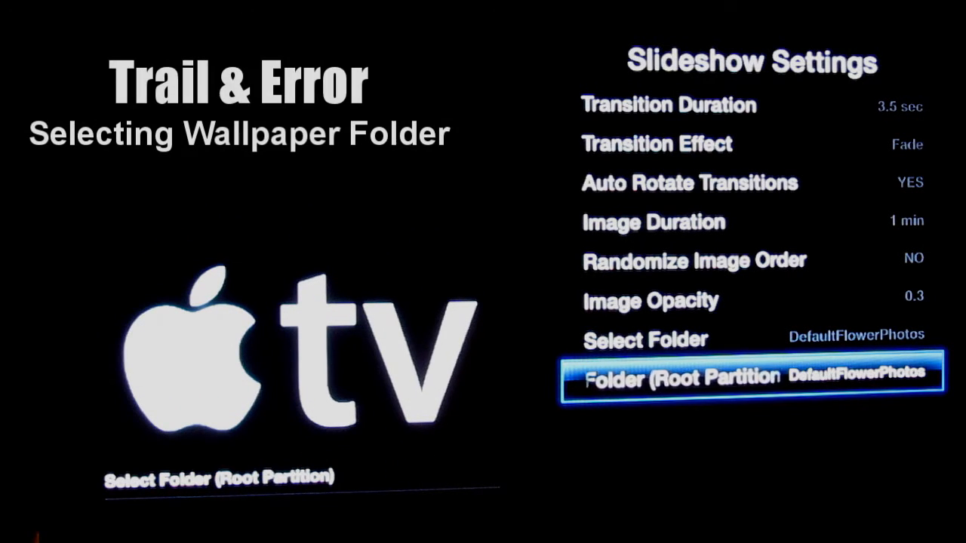
- Browse the root partition's folders (Library, Media, Wallpaper) for the slideshow source
{"action": "left_click", "coordinate": [752, 376]}
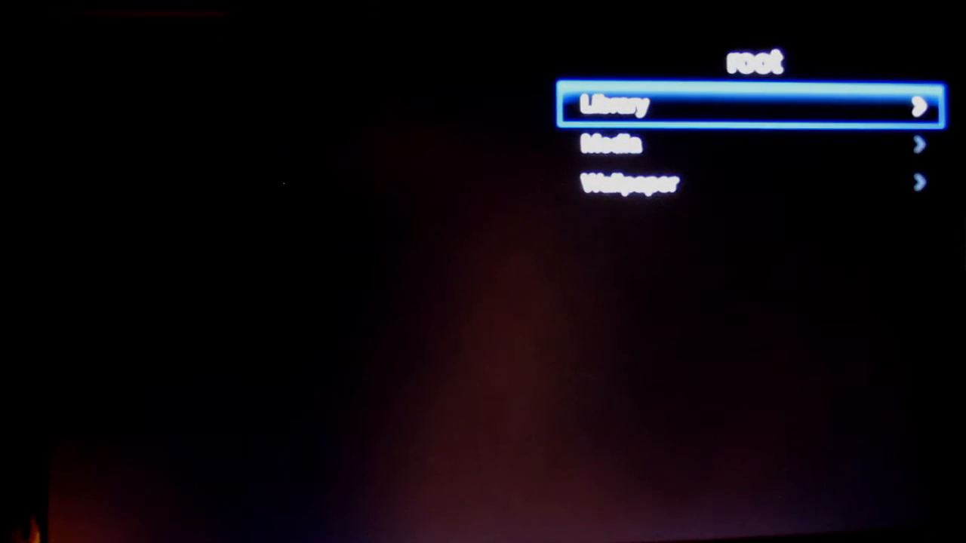
- Return to Slideshow Settings, leaving DefaultFlowerPhotos as the chosen folder
{"action": "left_click", "coordinate": [631, 183]}
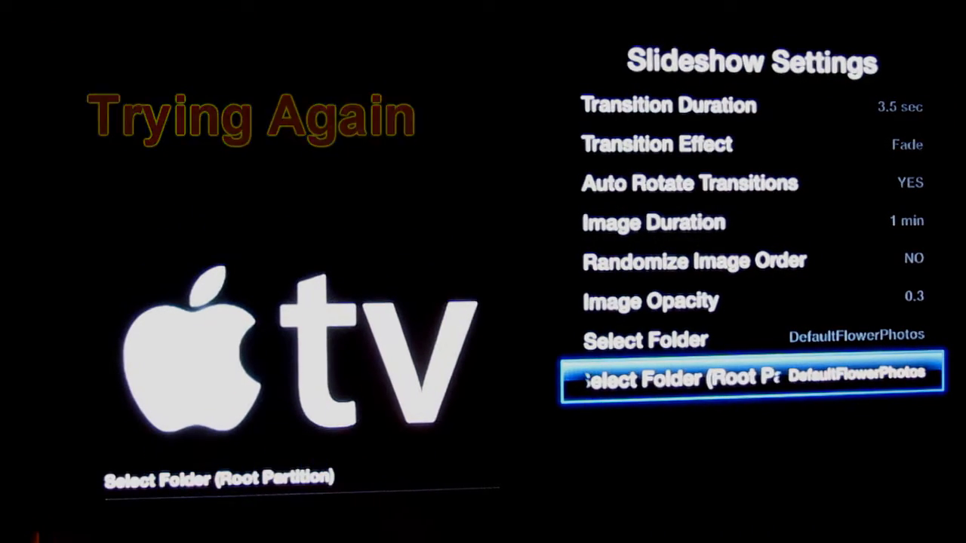
{"action": "left_click", "coordinate": [751, 377]}
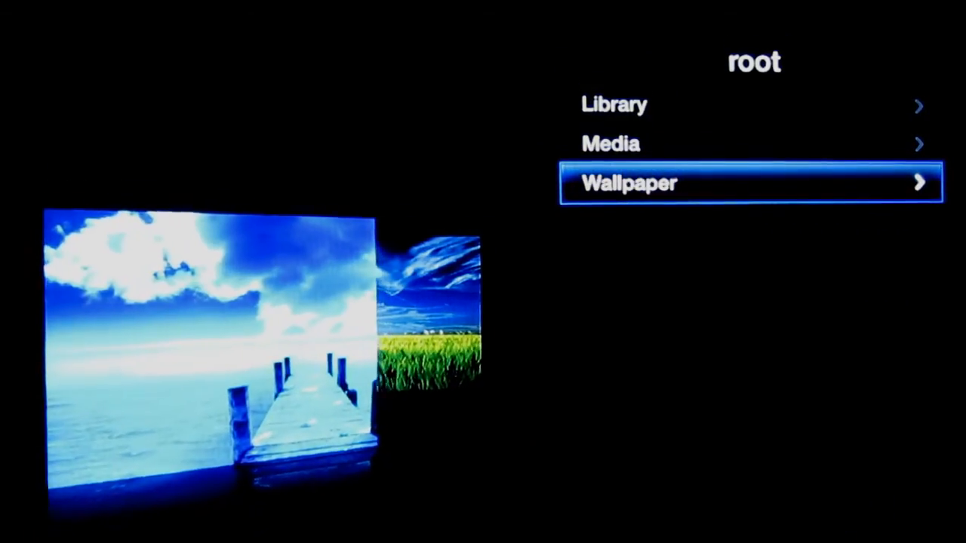
- Show the Wallpaper folder's three image files with the Blue Dock wallpaper previewing
{"action": "left_click", "coordinate": [750, 183]}
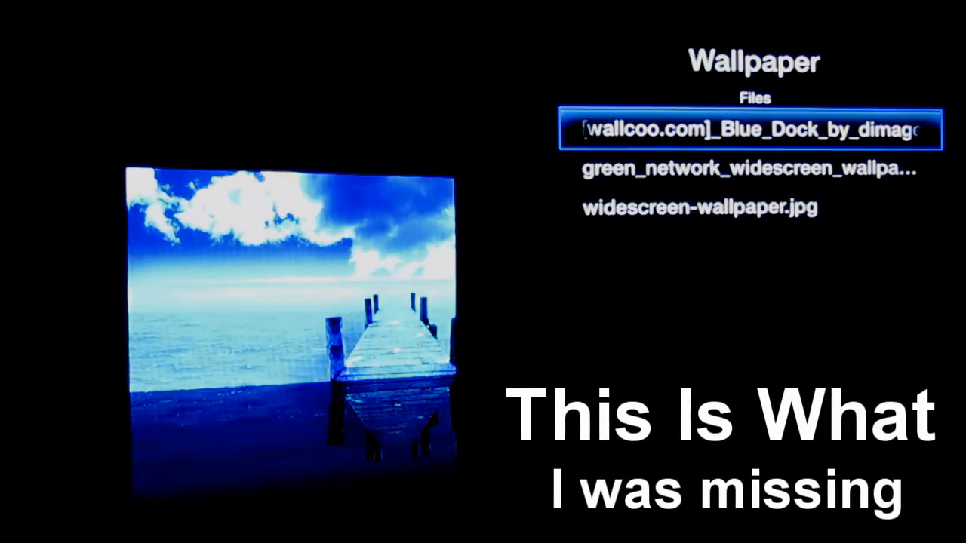